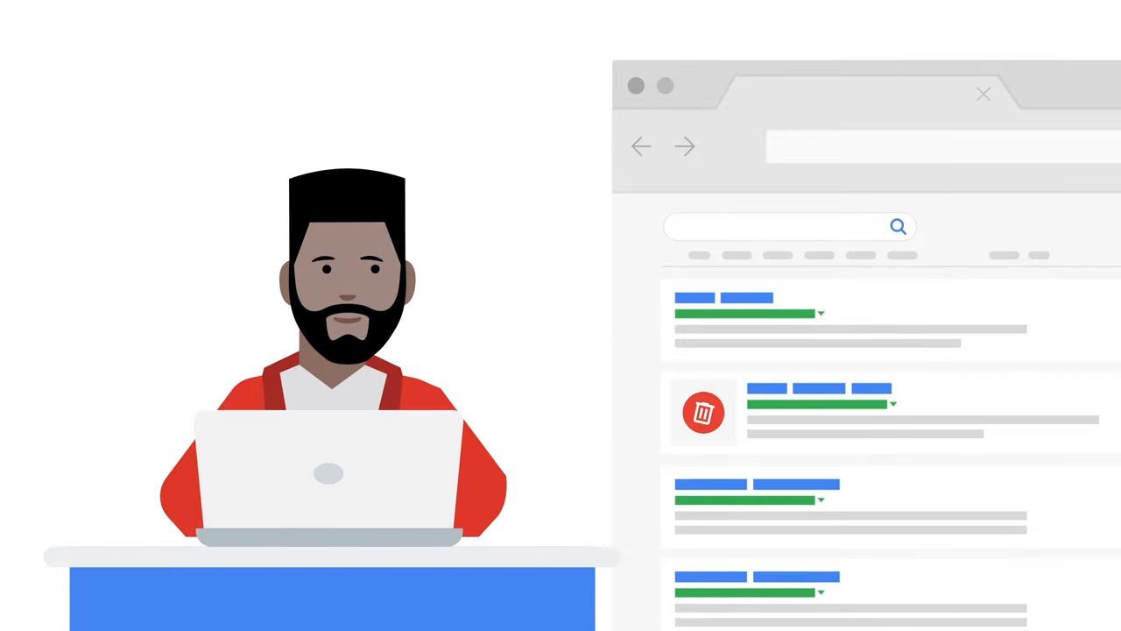
# Advance the explainer to the legal removal troubleshooter's 'Create a request' screen.
pyautogui.click(703, 411)
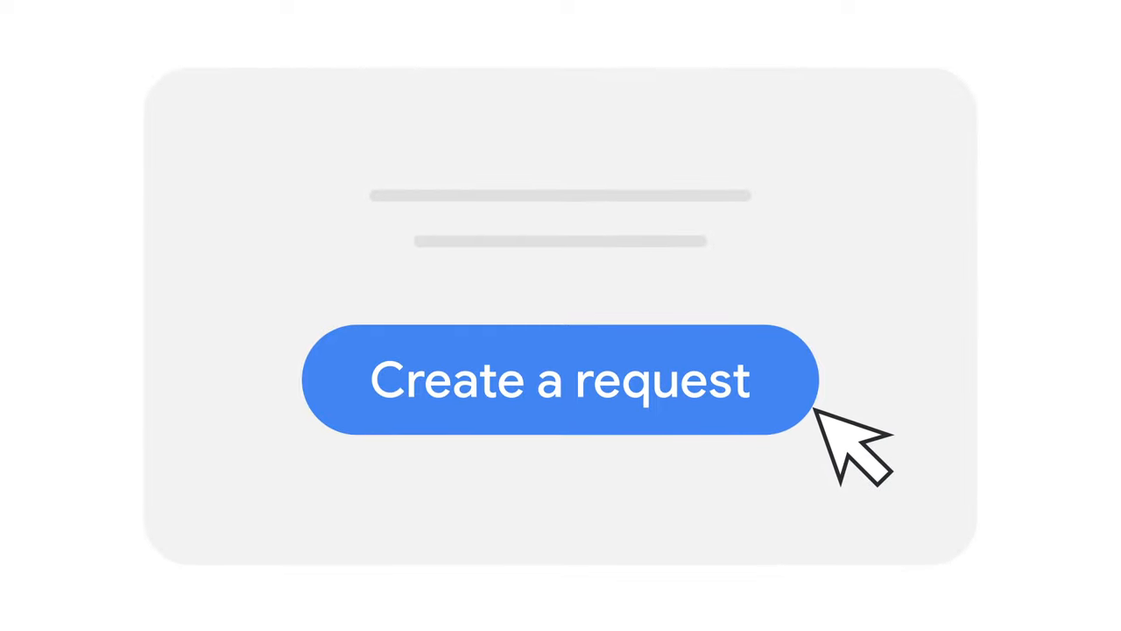
# Start a new removal request and choose Google as the affected product.
pyautogui.click(561, 380)
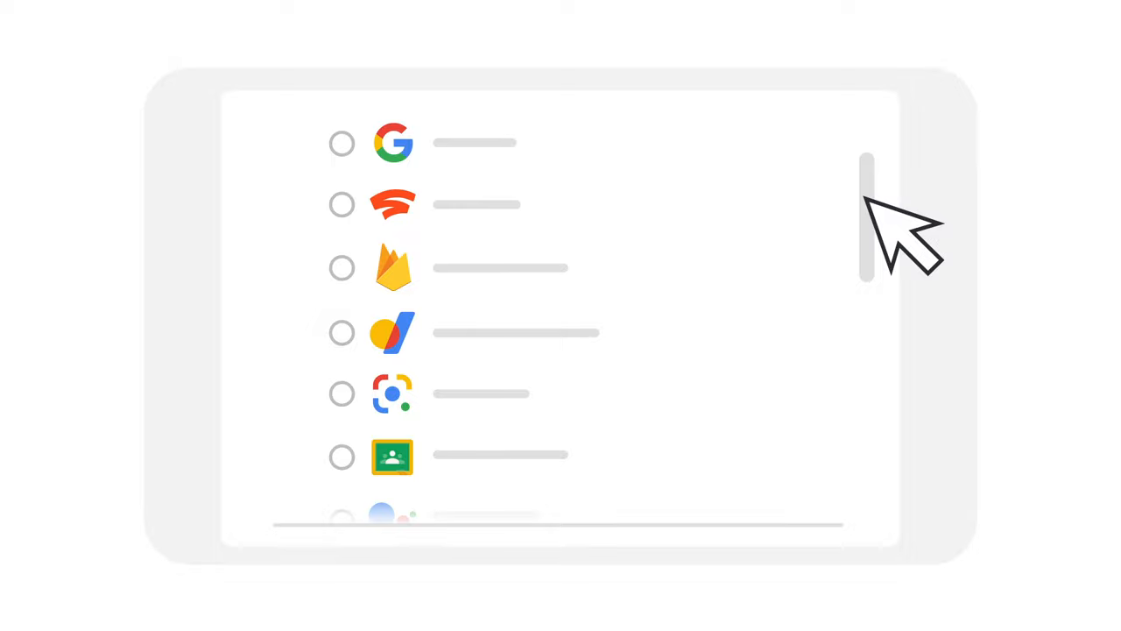
pyautogui.moveTo(894, 219)
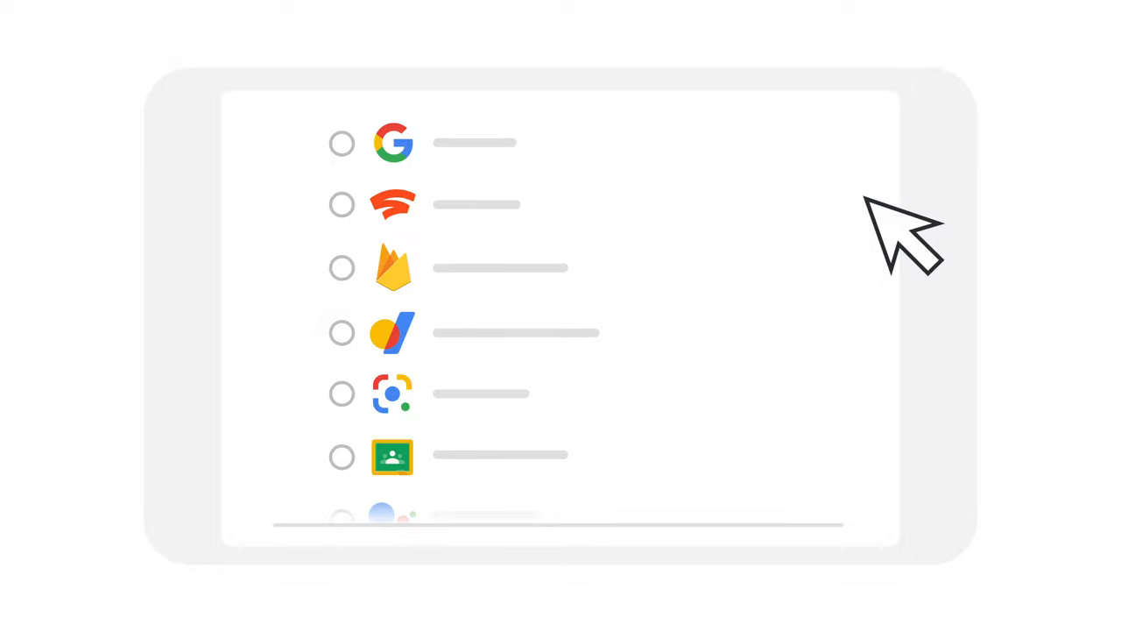
pyautogui.click(342, 143)
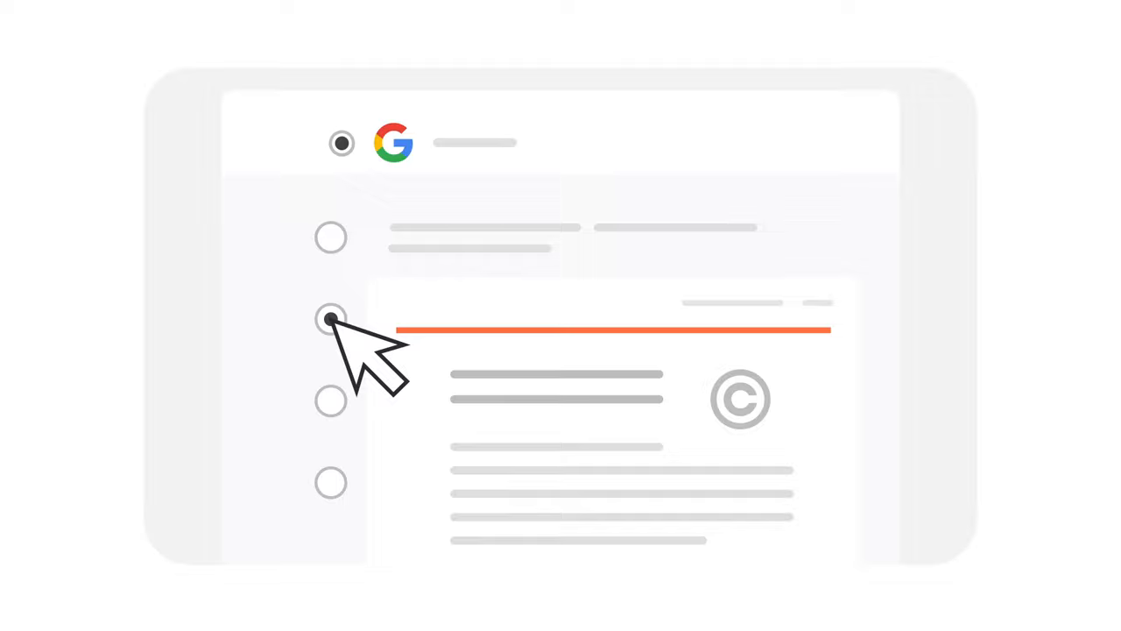
# Choose the legal issue behind the removal request.
pyautogui.click(330, 319)
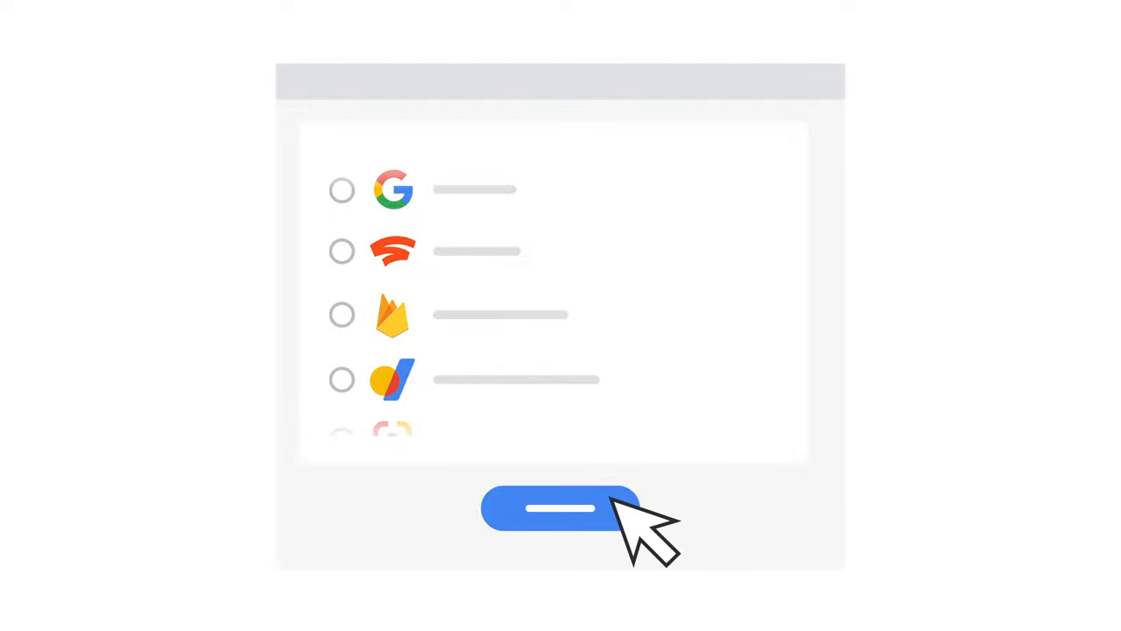
# Submit the removal request and reach the confirmation screen.
pyautogui.click(559, 508)
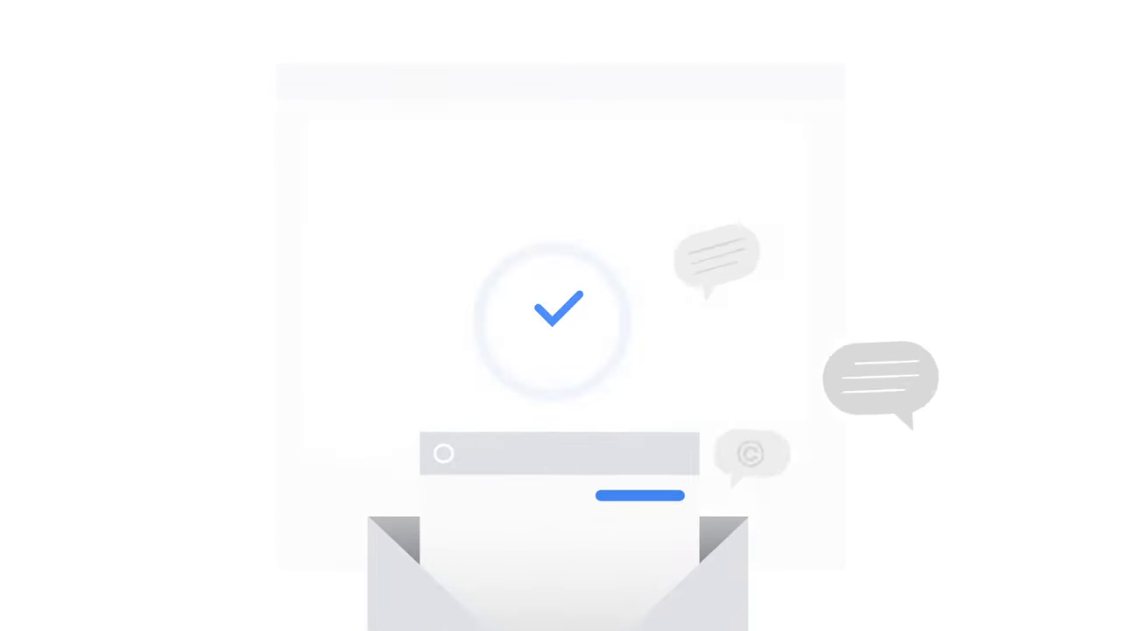